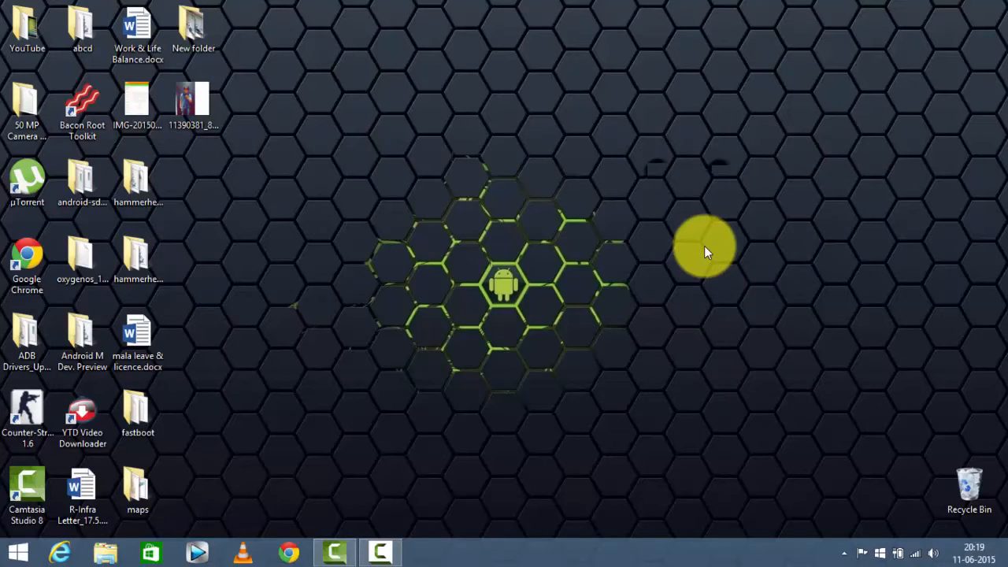
{"action": "mouse_move", "coordinate": [716, 225]}
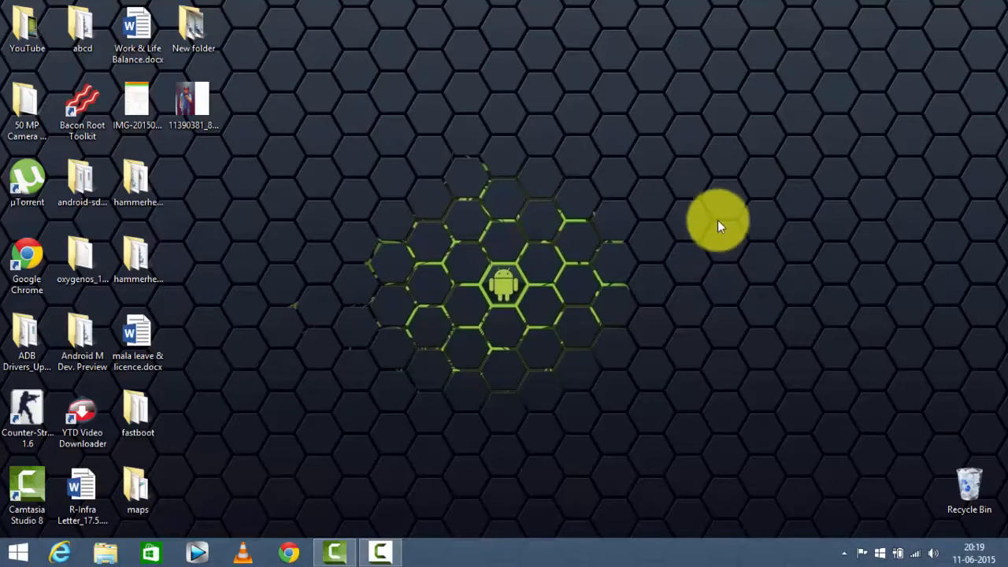
{"action": "mouse_move", "coordinate": [669, 216]}
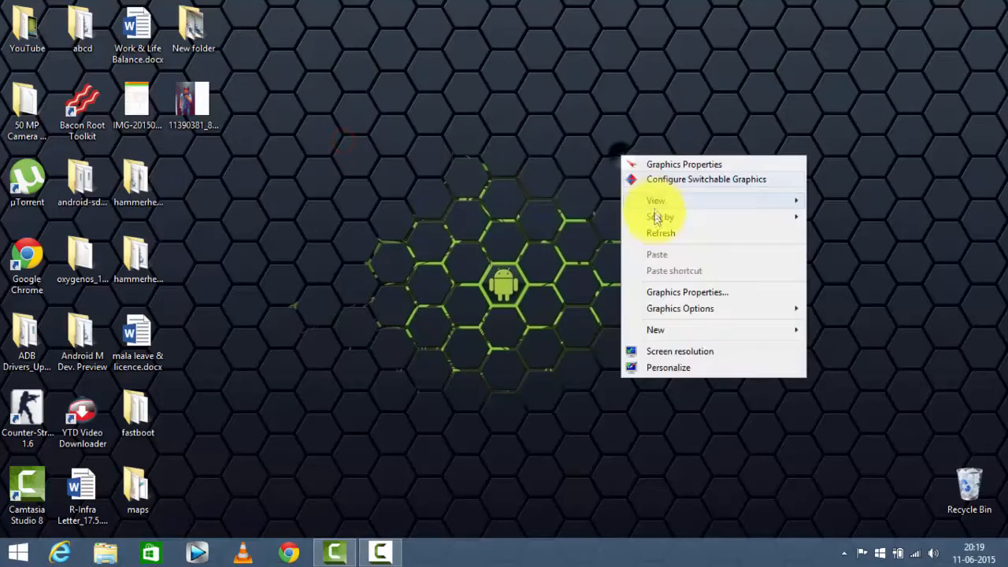
- Dismiss the desktop right-click menu, leaving the desktop unchanged
{"action": "left_click", "coordinate": [650, 240]}
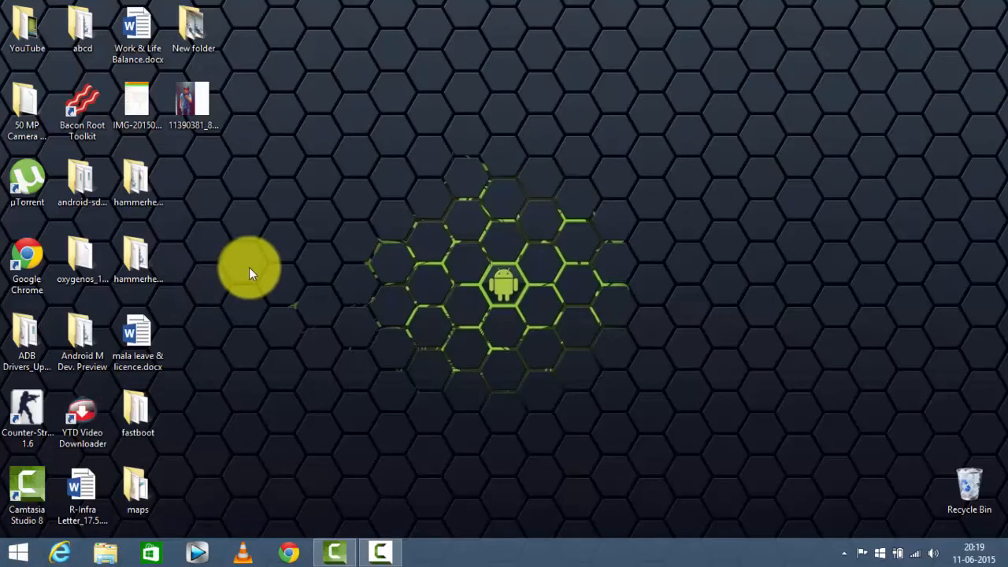
{"action": "mouse_move", "coordinate": [870, 271]}
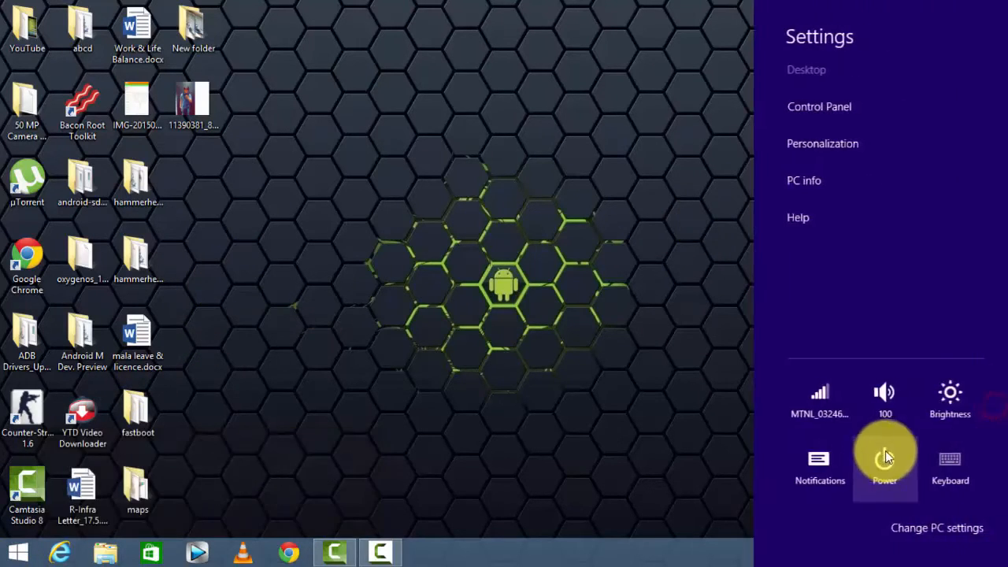
- Show the System page with basic computer information, including 4.00 GB installed RAM
{"action": "left_click", "coordinate": [803, 181]}
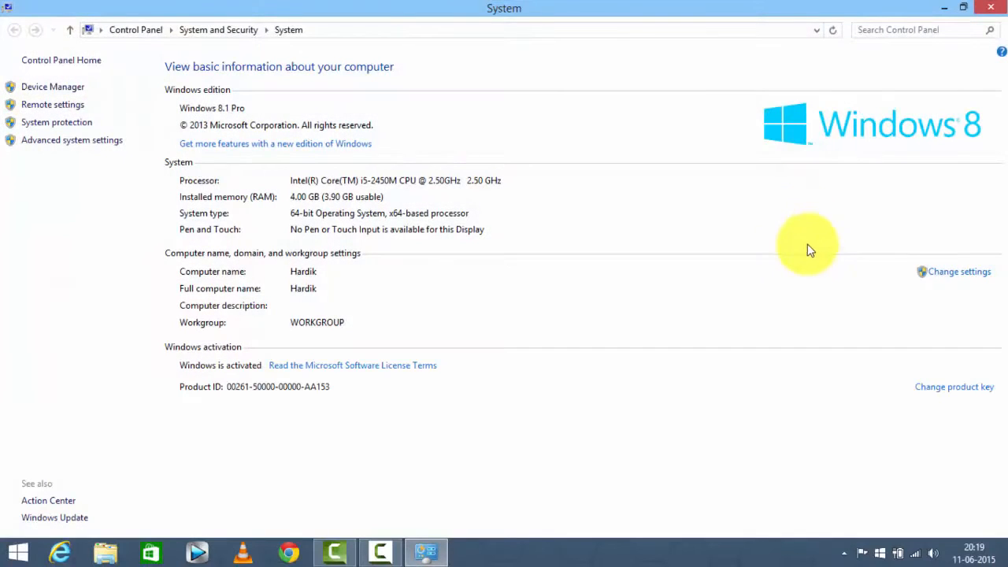
{"action": "mouse_move", "coordinate": [292, 206]}
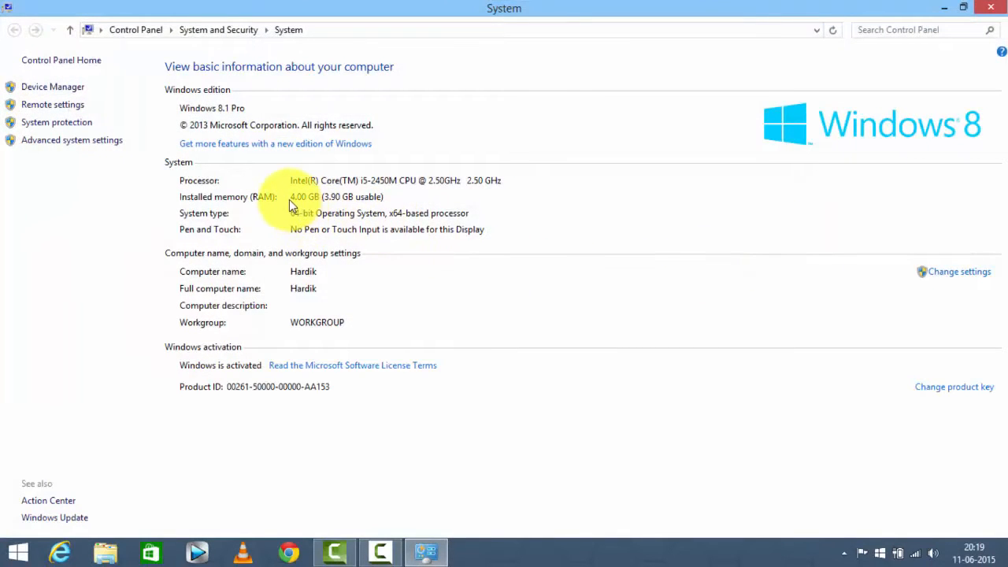
{"action": "mouse_move", "coordinate": [298, 210]}
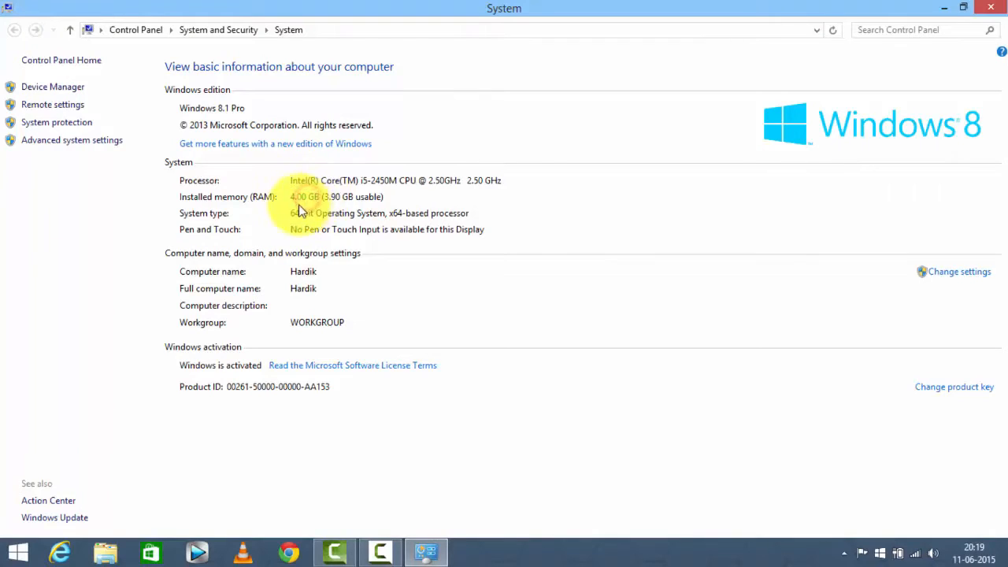
{"action": "mouse_move", "coordinate": [169, 157]}
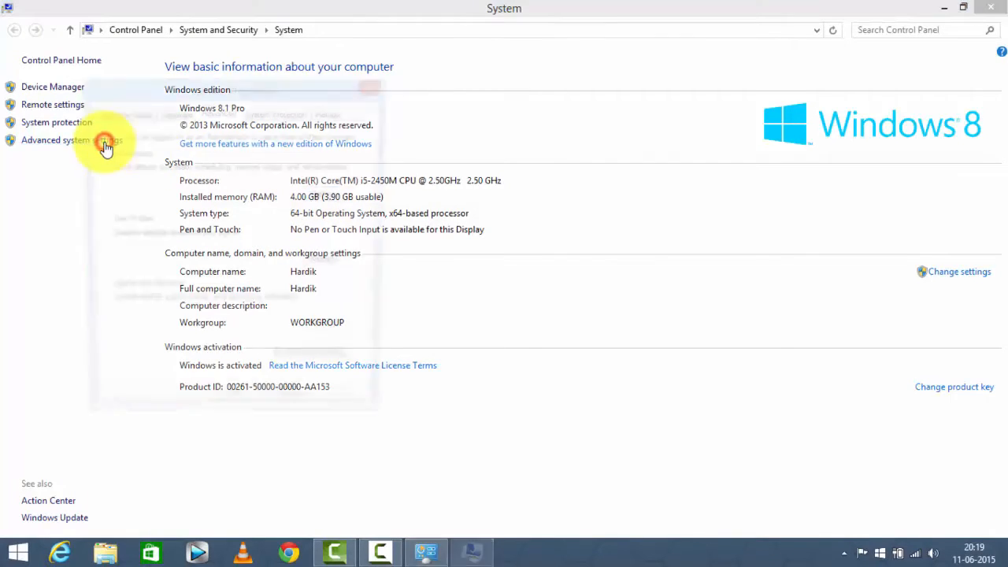
- Reach the Virtual Memory dialog via Advanced system settings and Performance Options > Advanced
{"action": "left_click", "coordinate": [55, 139]}
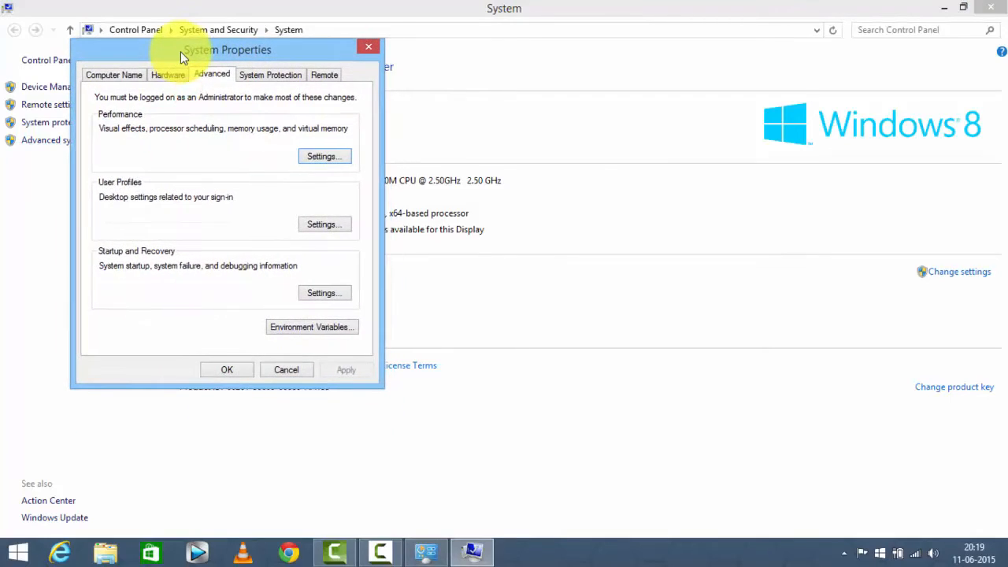
{"action": "left_click", "coordinate": [322, 156]}
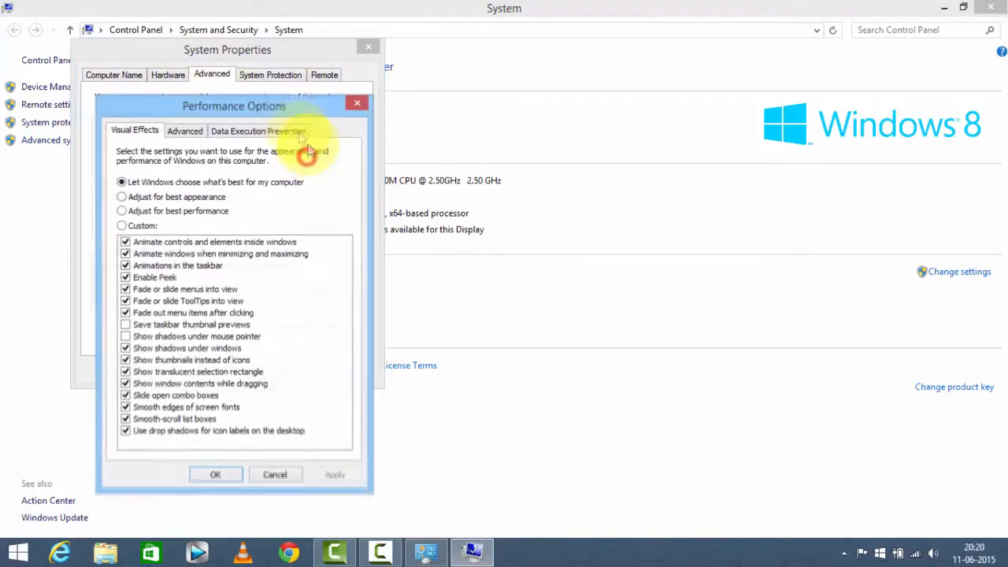
{"action": "left_click_drag", "start_coordinate": [234, 106], "coordinate": [524, 49]}
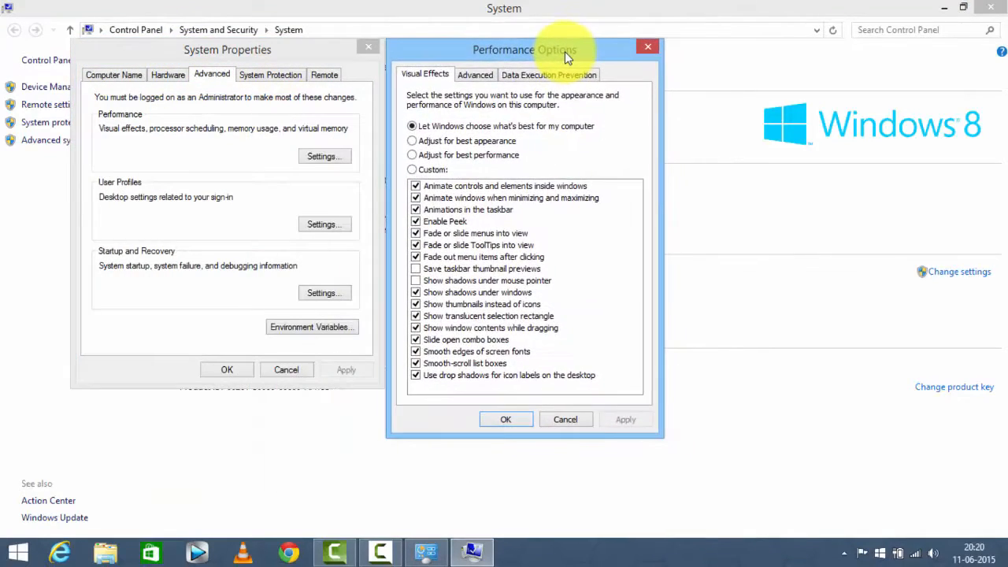
{"action": "left_click", "coordinate": [475, 74]}
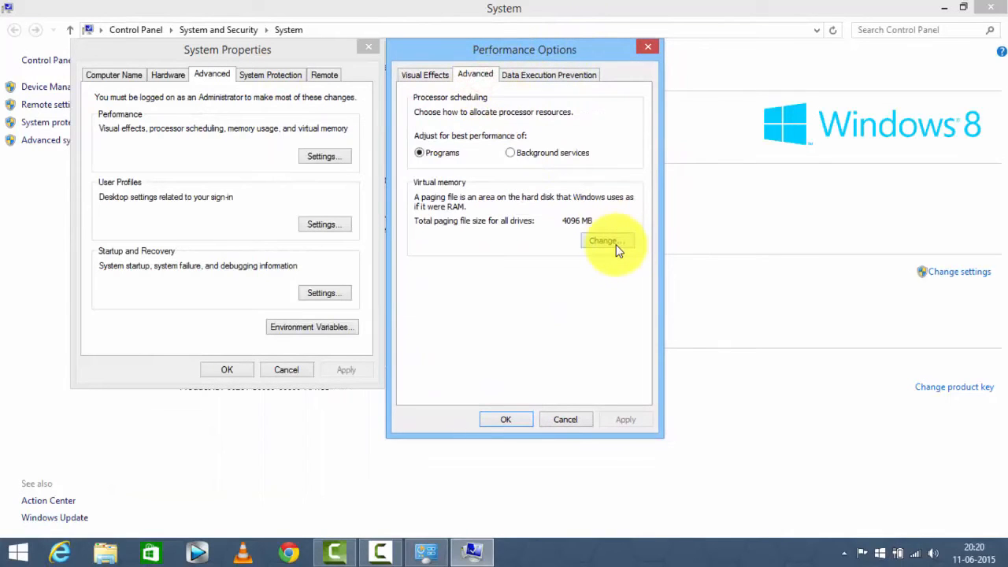
{"action": "left_click", "coordinate": [607, 240]}
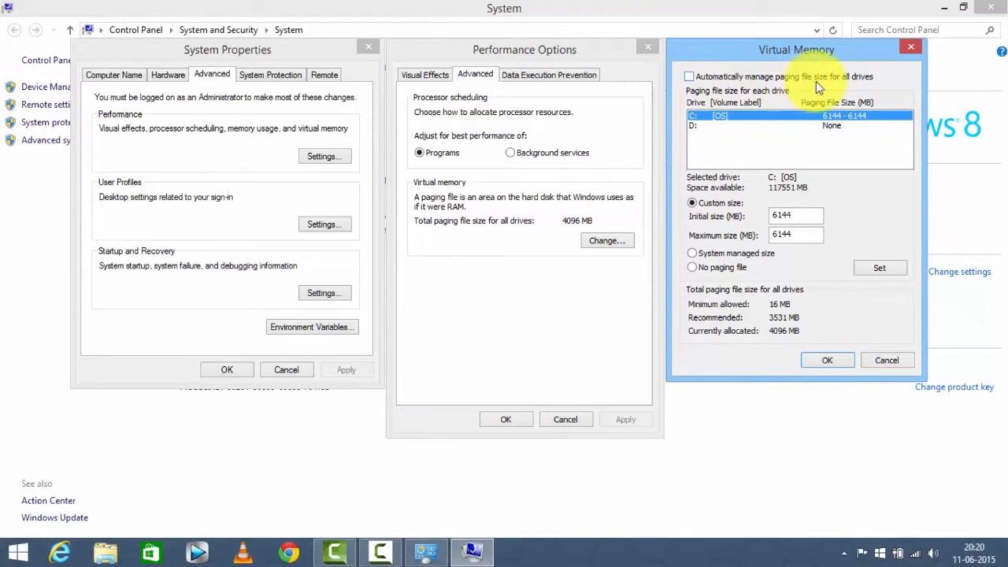
{"action": "mouse_move", "coordinate": [756, 93]}
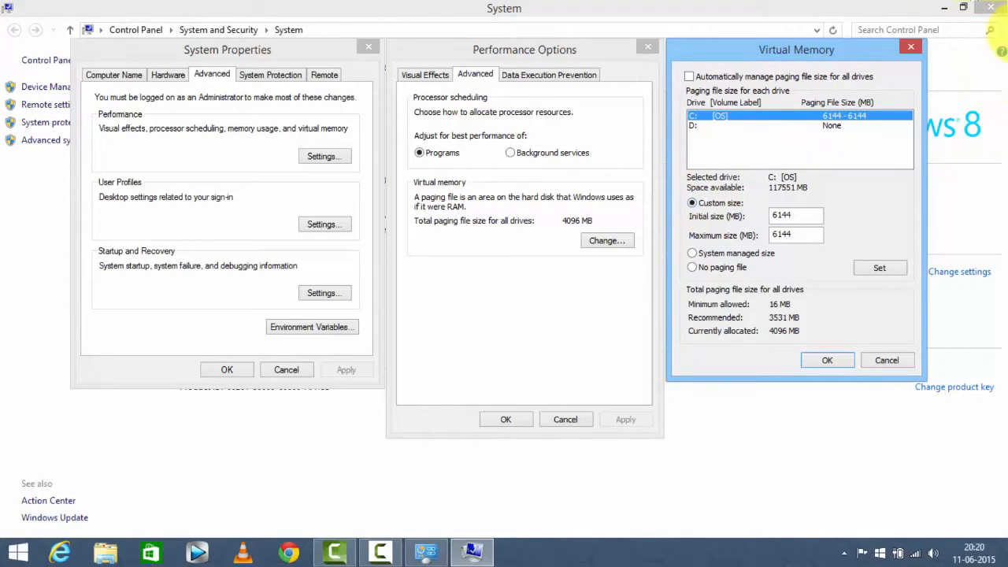
{"action": "mouse_move", "coordinate": [953, 38]}
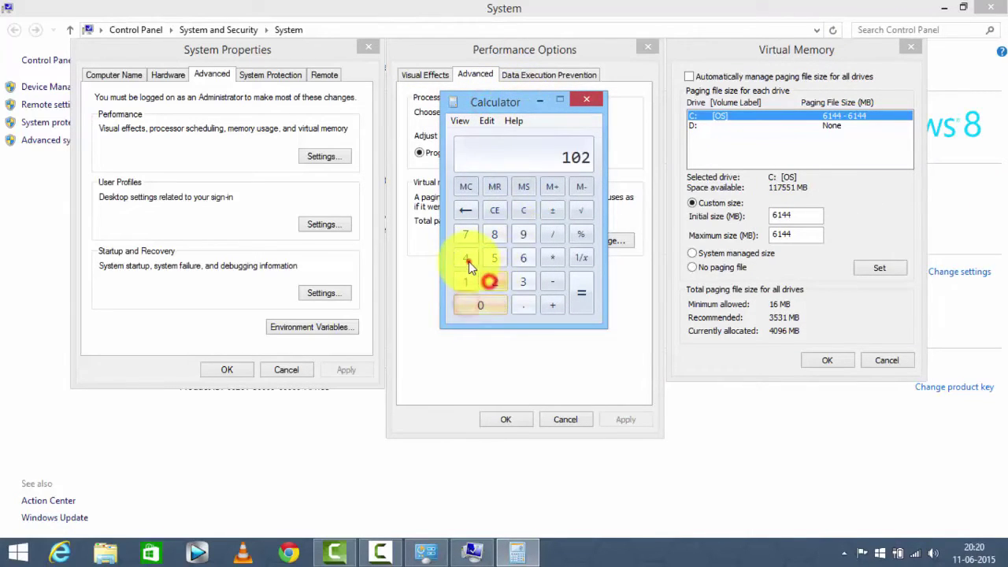
- Compute 1024×4 = 4096 and 4096×1.5 = 6144 in Calculator, then close it
{"action": "left_click", "coordinate": [465, 257]}
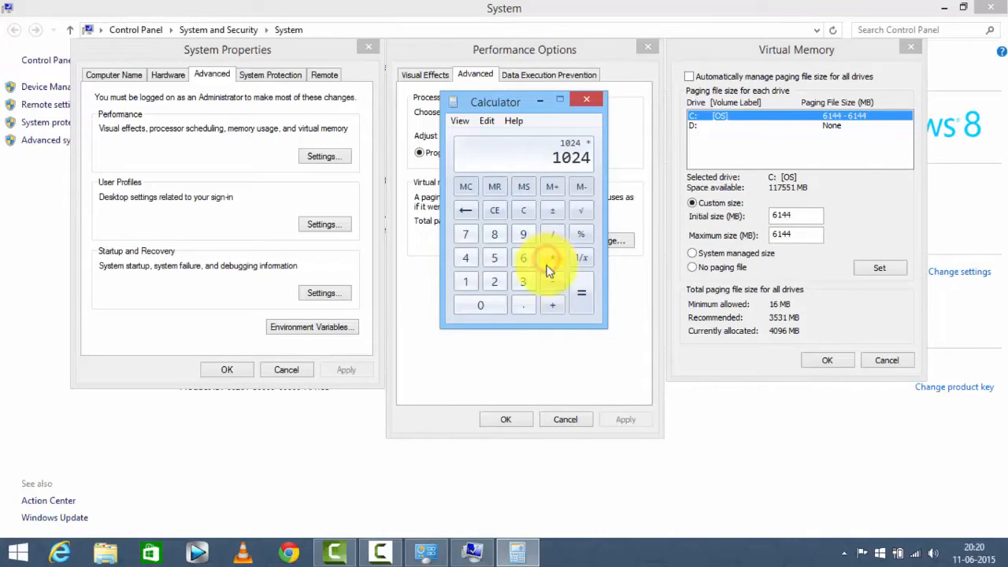
{"action": "left_click", "coordinate": [466, 258]}
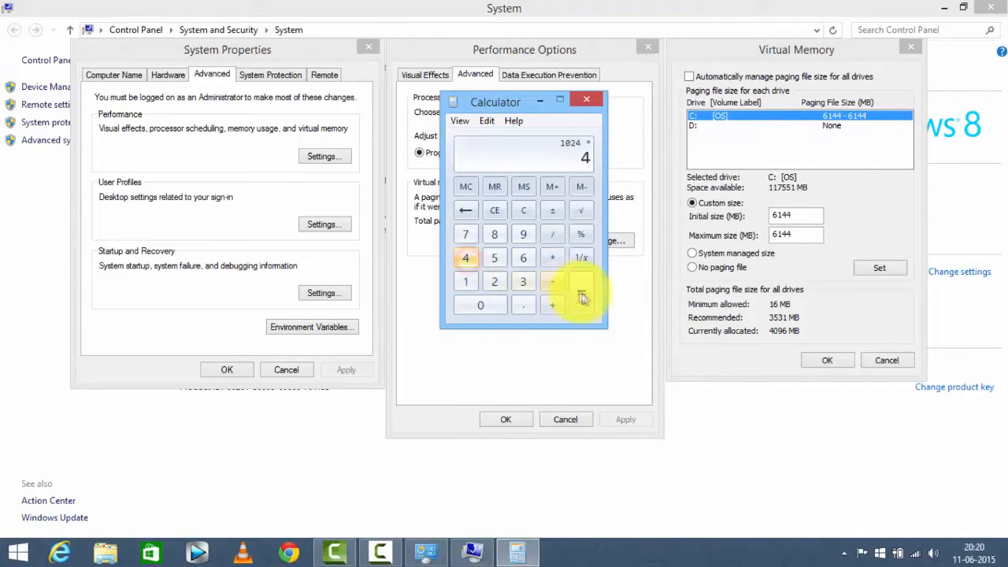
{"action": "left_click", "coordinate": [581, 293]}
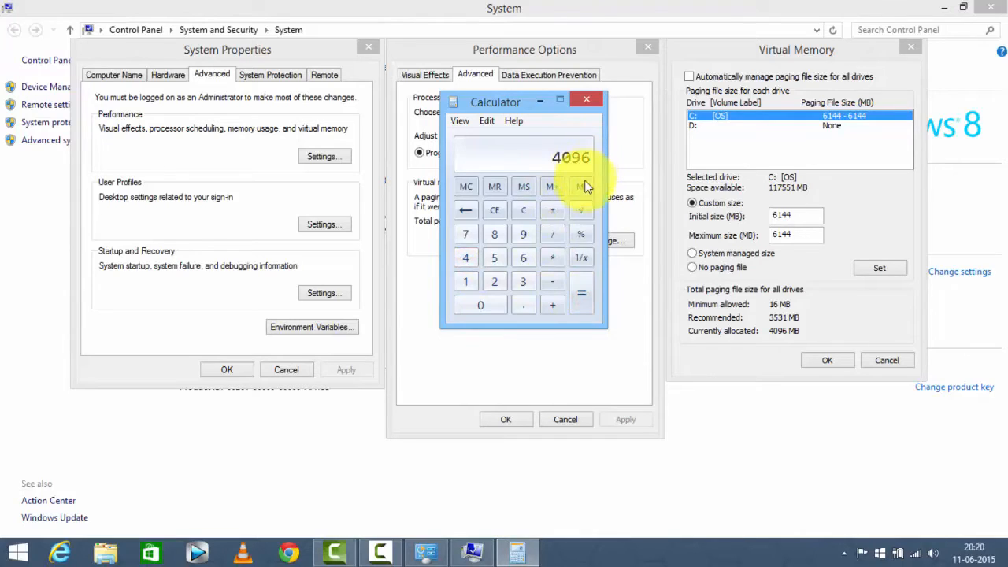
{"action": "left_click", "coordinate": [465, 281]}
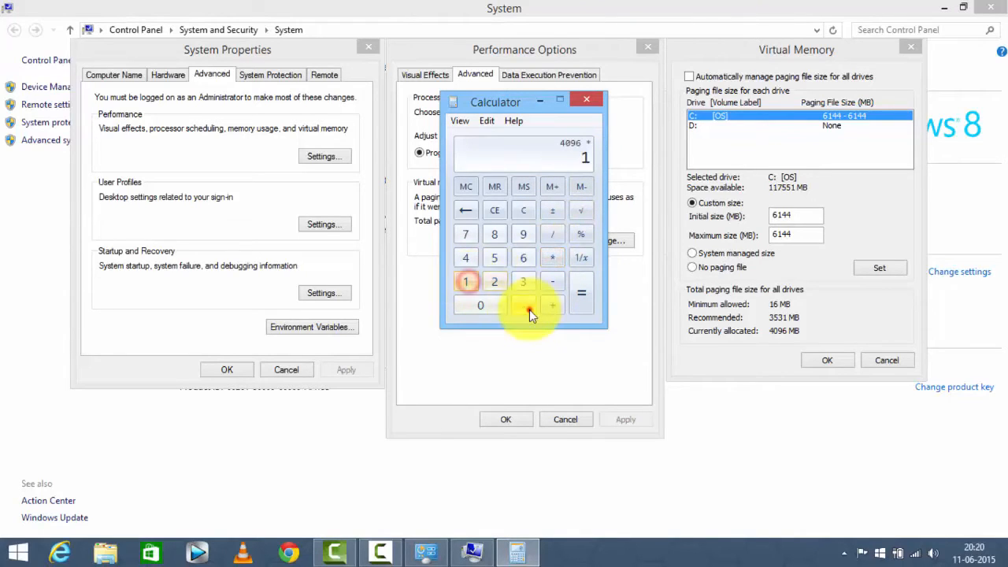
{"action": "left_click", "coordinate": [581, 293]}
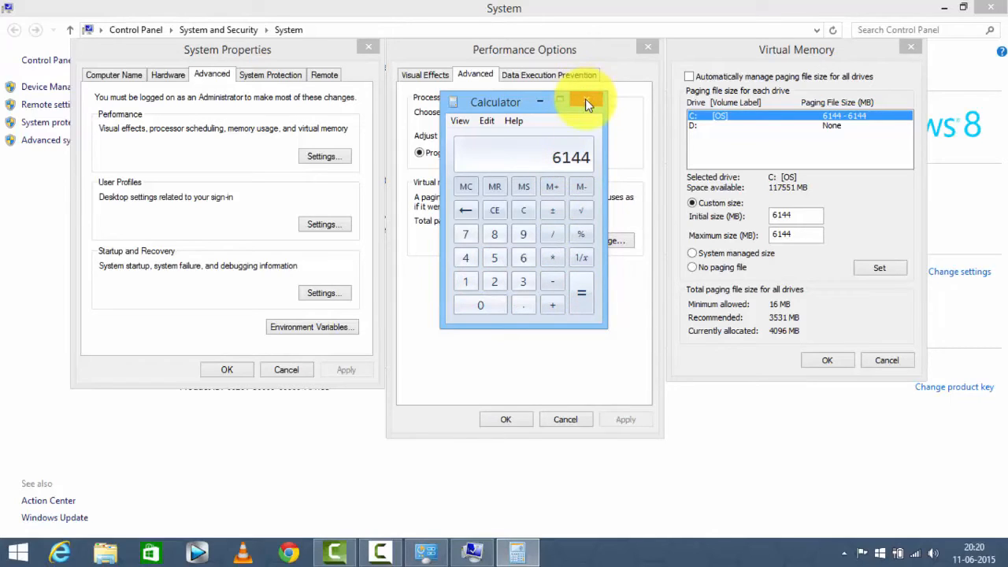
{"action": "left_click", "coordinate": [586, 102]}
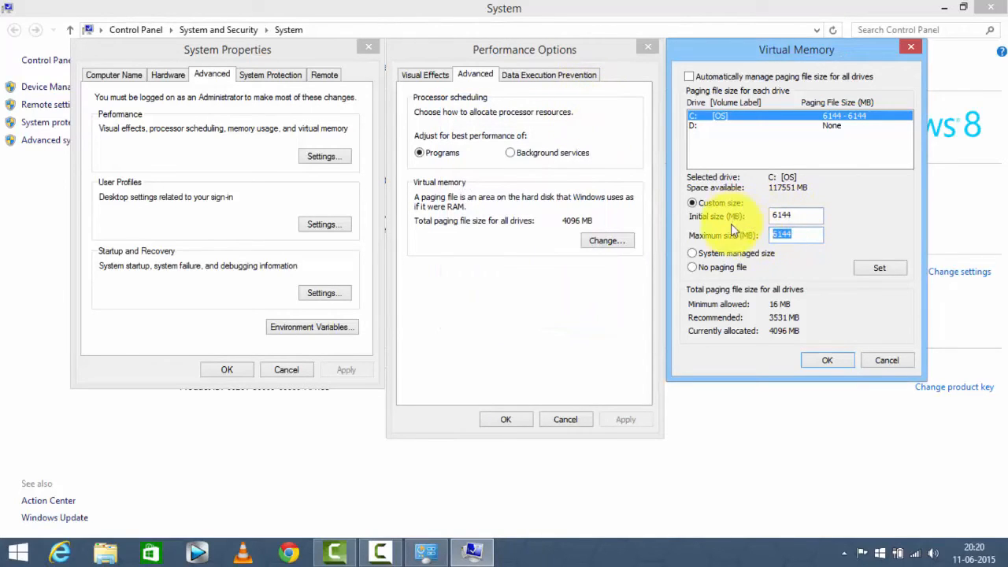
- Close Virtual Memory, cancel Performance Options and System Properties without applying changes
{"action": "left_click", "coordinate": [795, 234]}
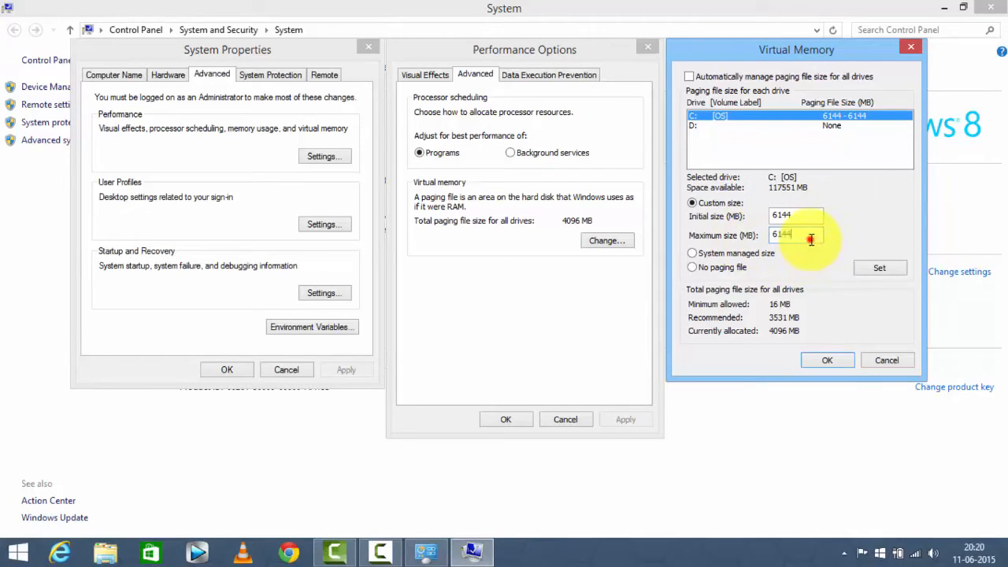
{"action": "left_click", "coordinate": [886, 360]}
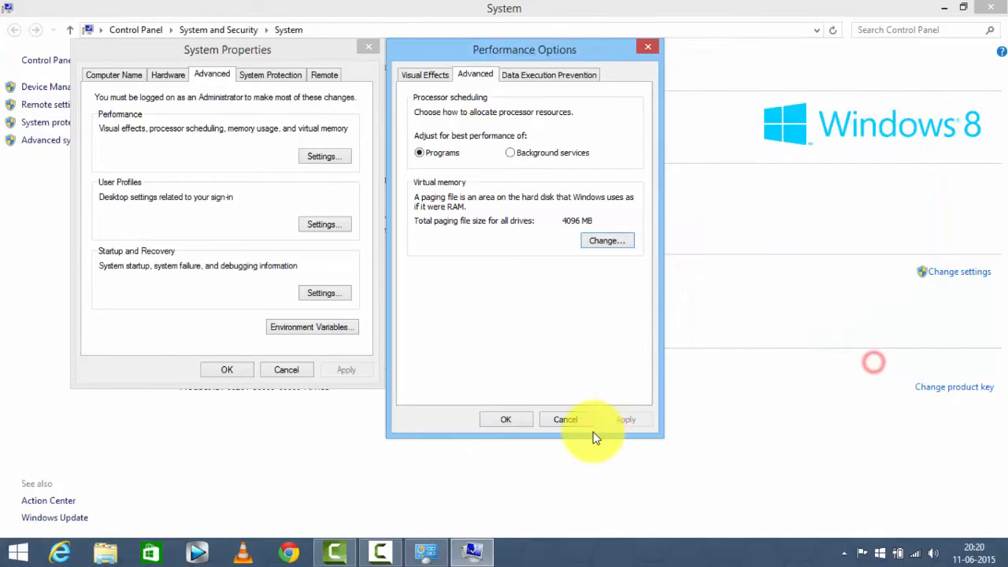
{"action": "left_click", "coordinate": [564, 419]}
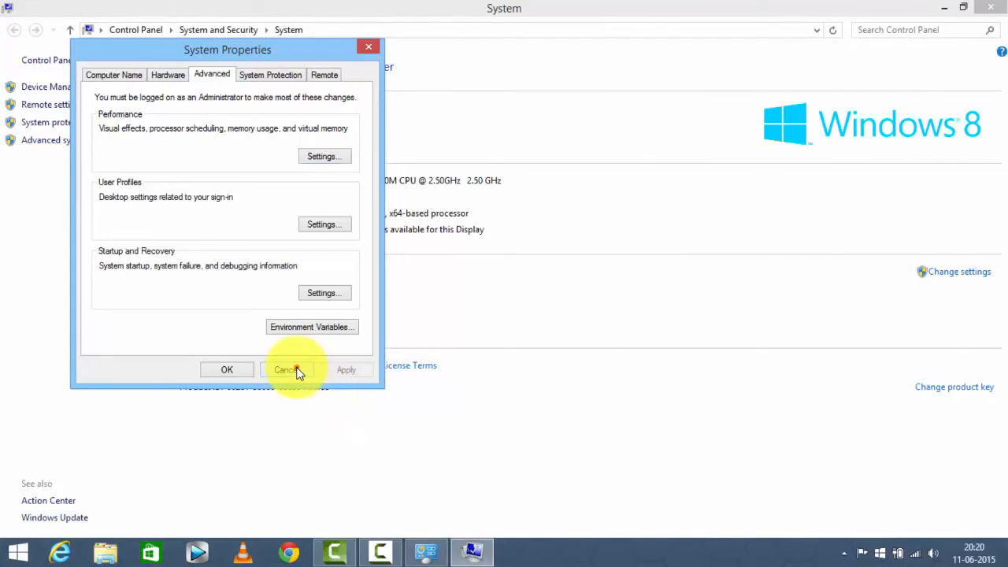
{"action": "left_click", "coordinate": [286, 369]}
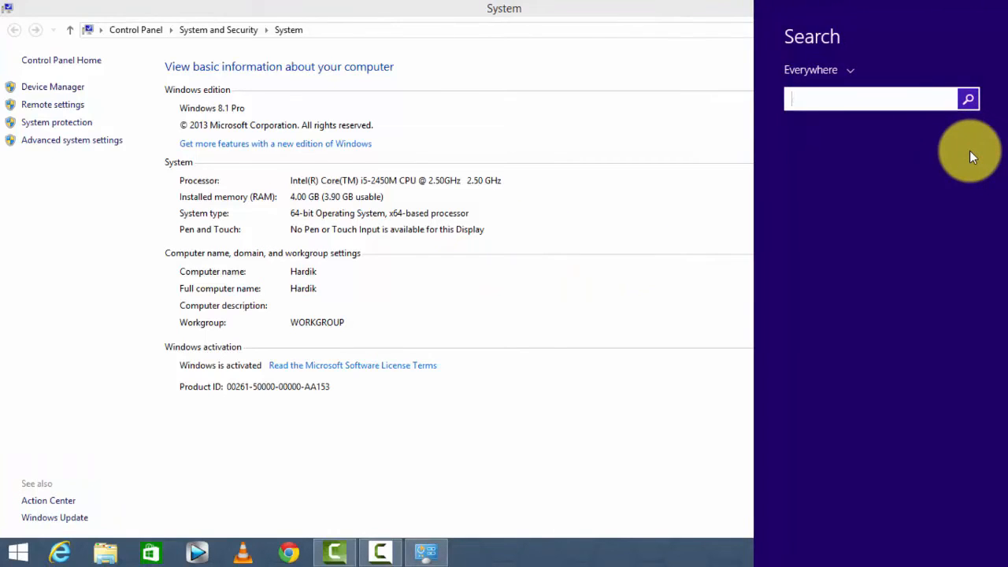
- Launch Calculator from Search and compute 4096 × 1.5 = 6144
{"action": "type", "text": "calculator"}
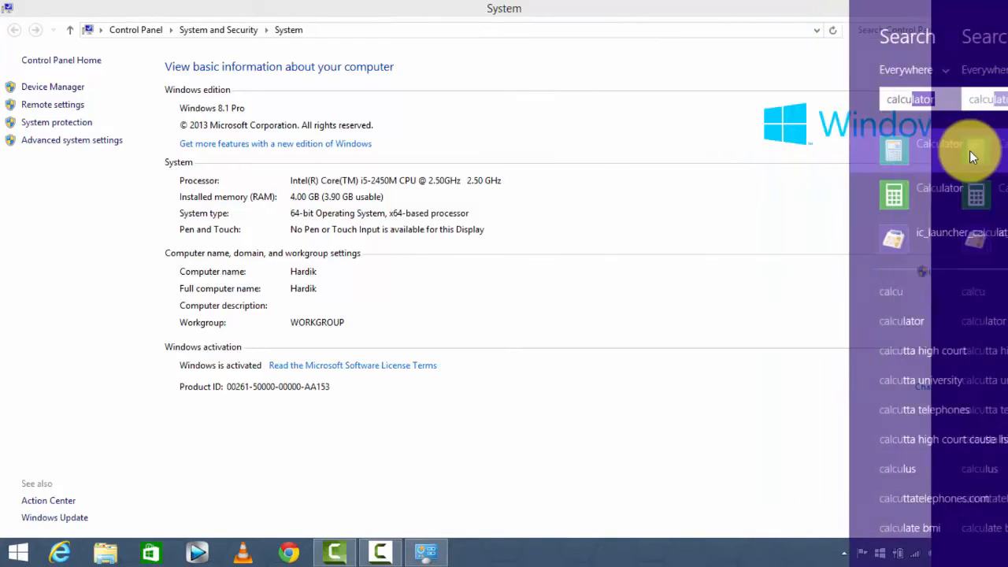
{"action": "left_click", "coordinate": [894, 149]}
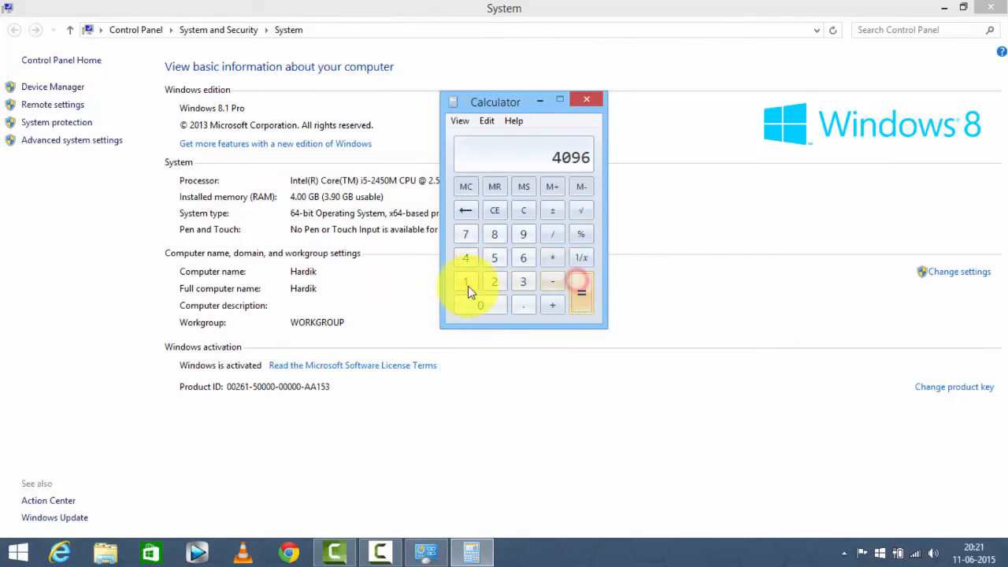
{"action": "left_click", "coordinate": [465, 281]}
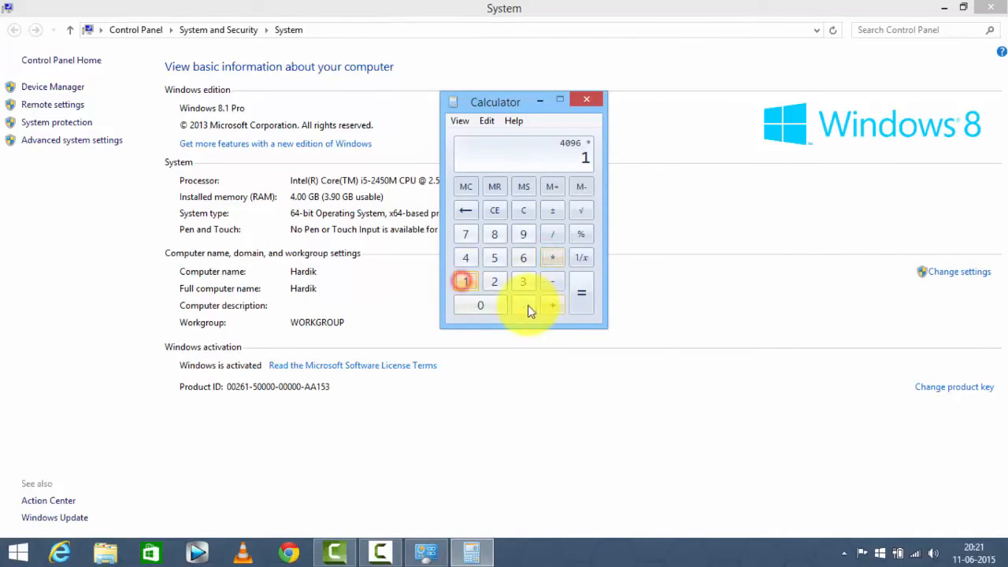
{"action": "left_click", "coordinate": [581, 292]}
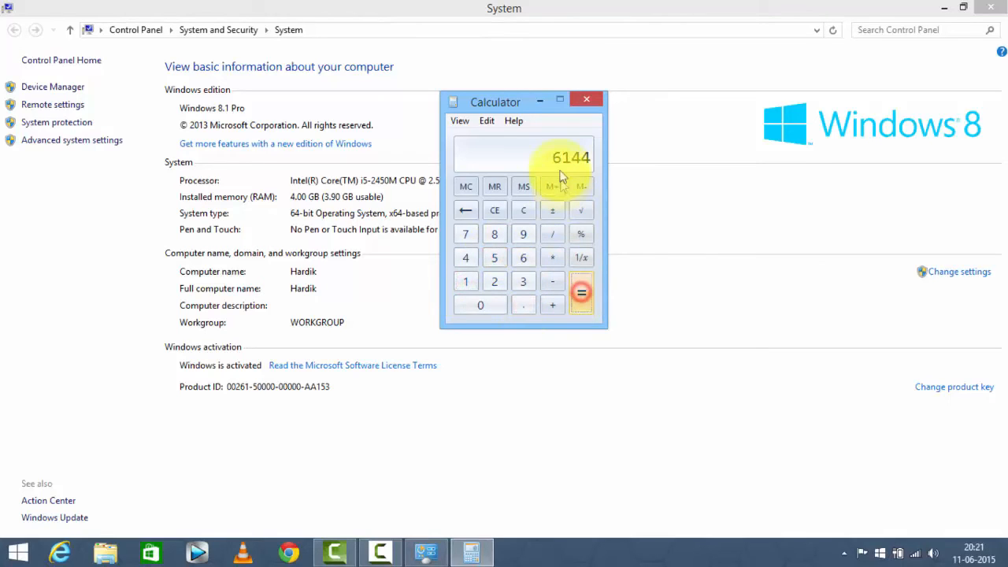
- Divide 6144 by 1024 to get 6, then close the calculator
{"action": "left_click", "coordinate": [465, 281]}
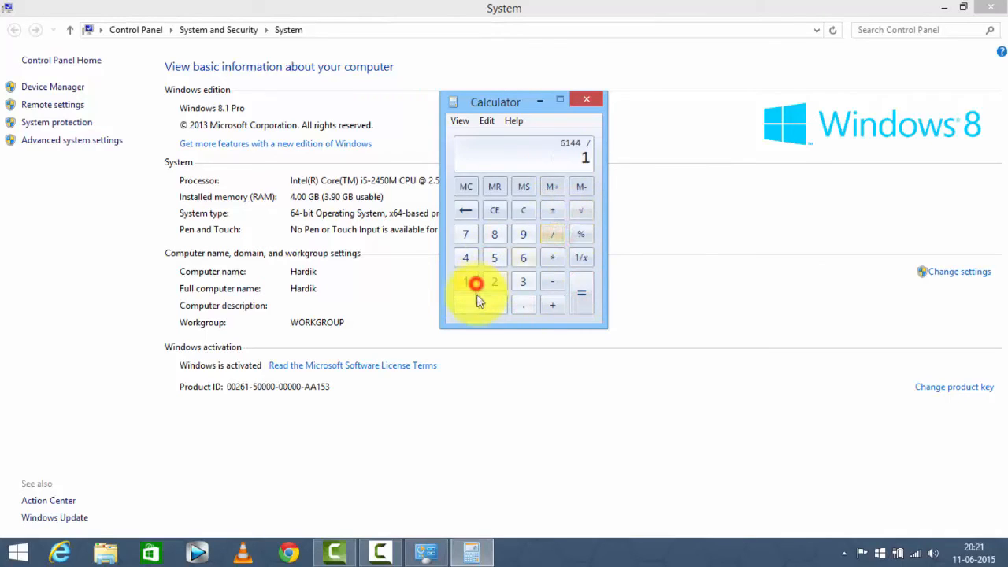
{"action": "left_click", "coordinate": [581, 293]}
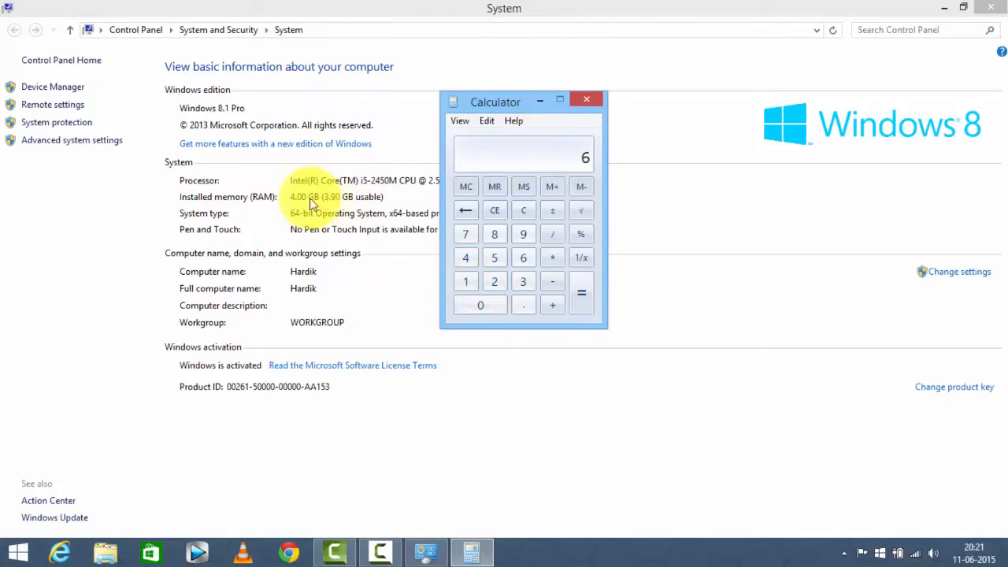
{"action": "mouse_move", "coordinate": [580, 169]}
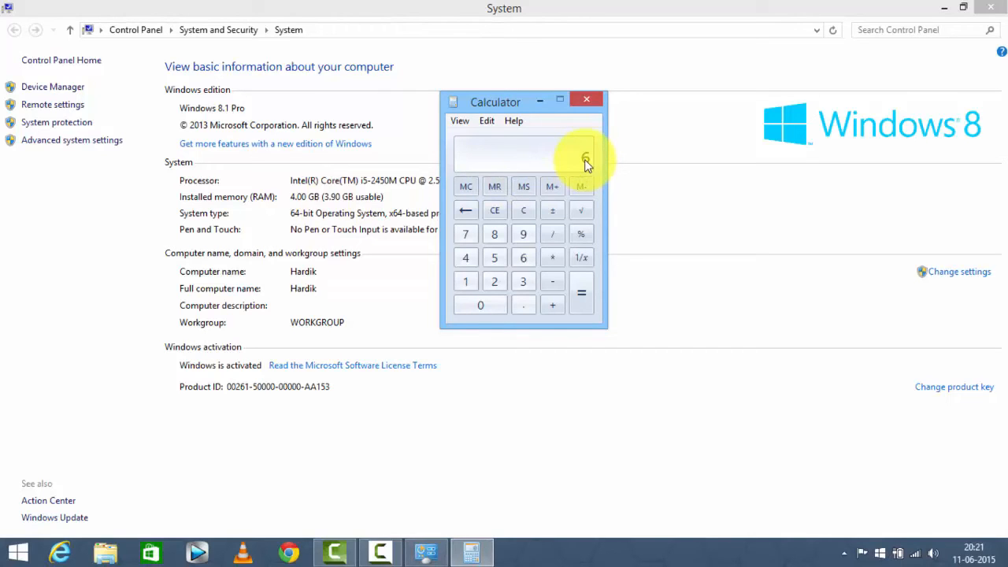
{"action": "left_click", "coordinate": [586, 100]}
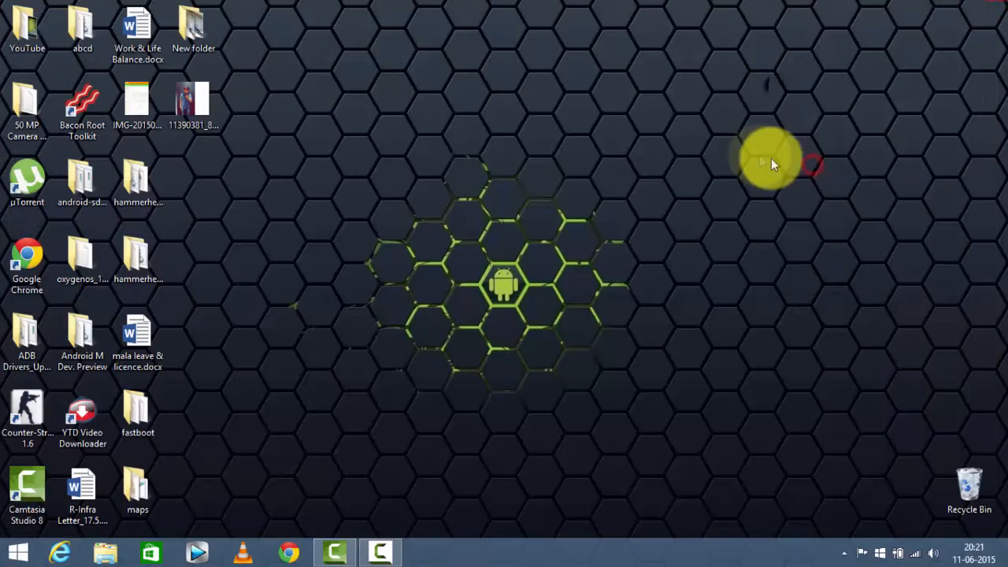
{"action": "mouse_move", "coordinate": [557, 118]}
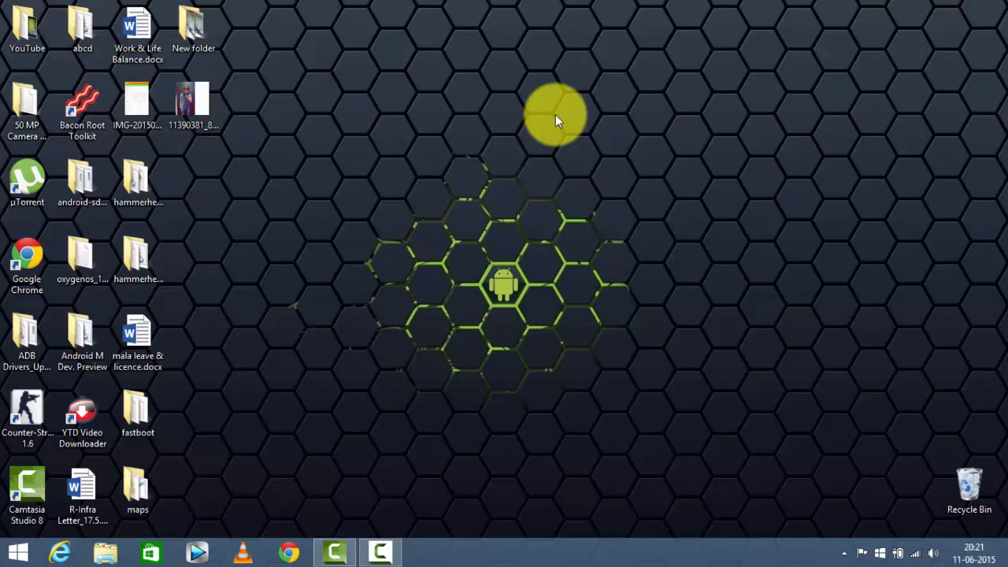
{"action": "mouse_move", "coordinate": [570, 191]}
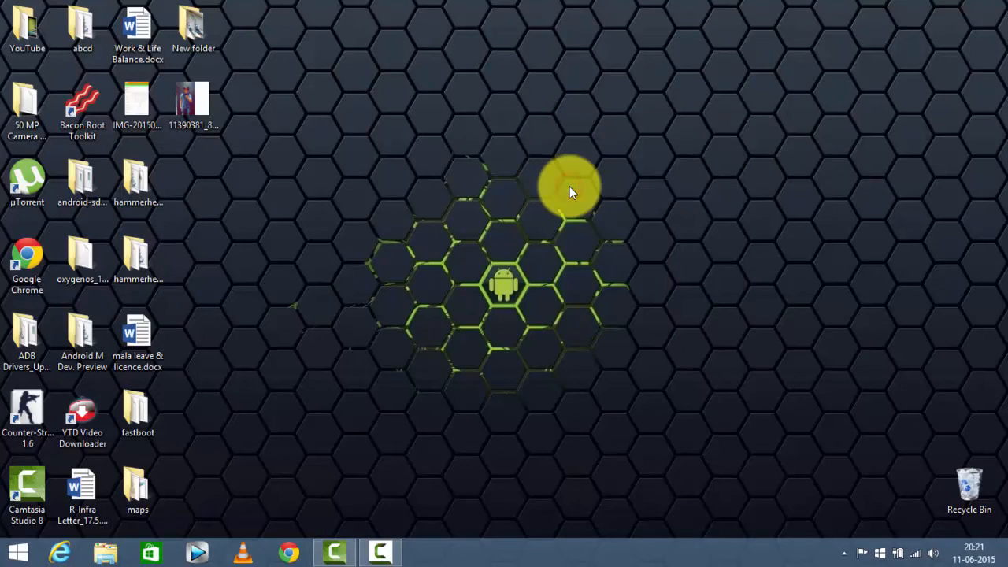